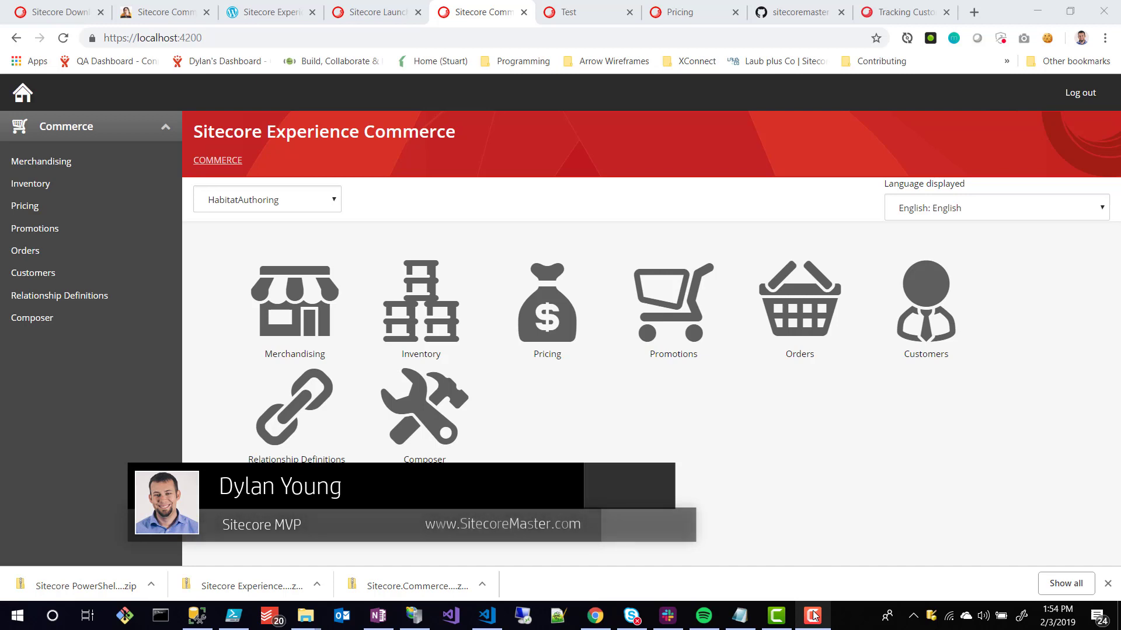
Open the Walking on clouds Sitecore Commerce 9 Update 2 guide and scroll to its step-by-step section
left_click(163, 12)
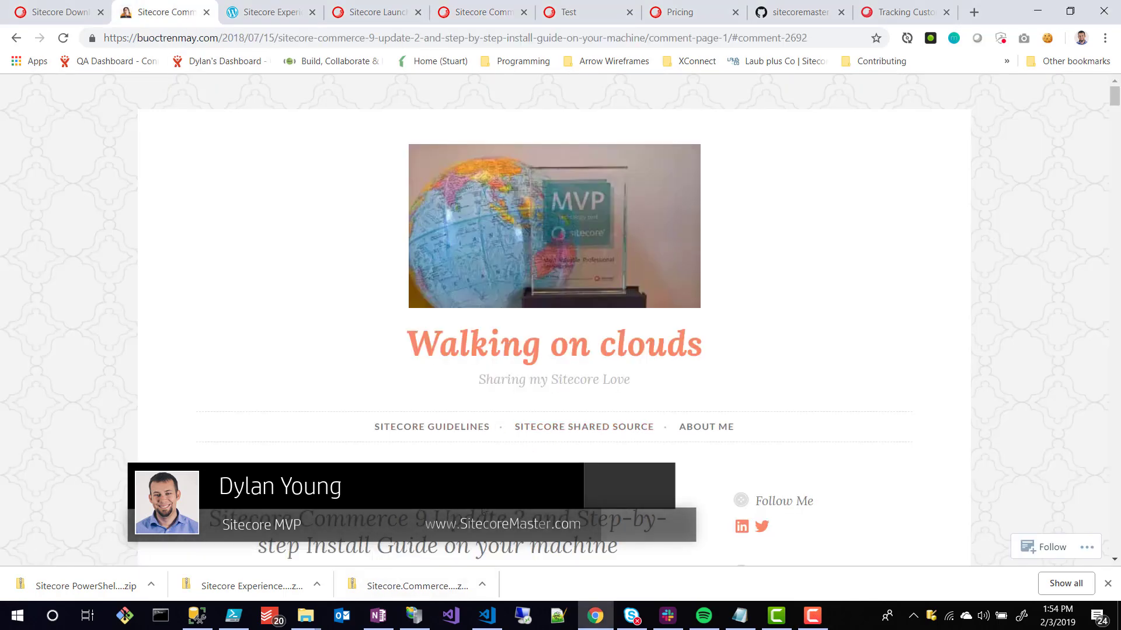
scroll("down", 3)
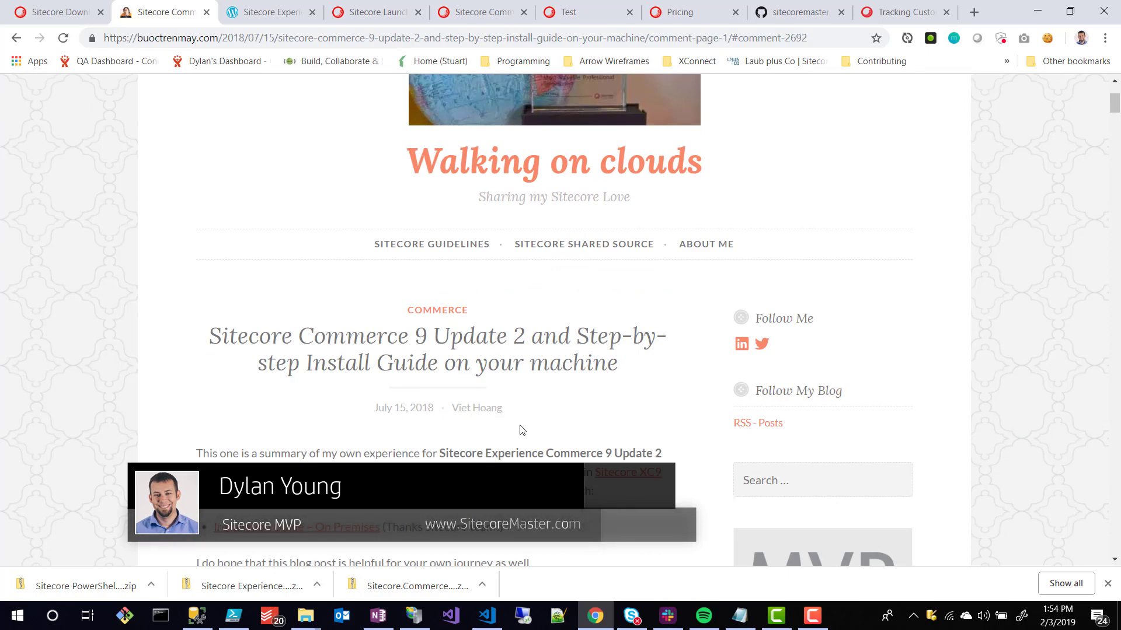
scroll("down", 3)
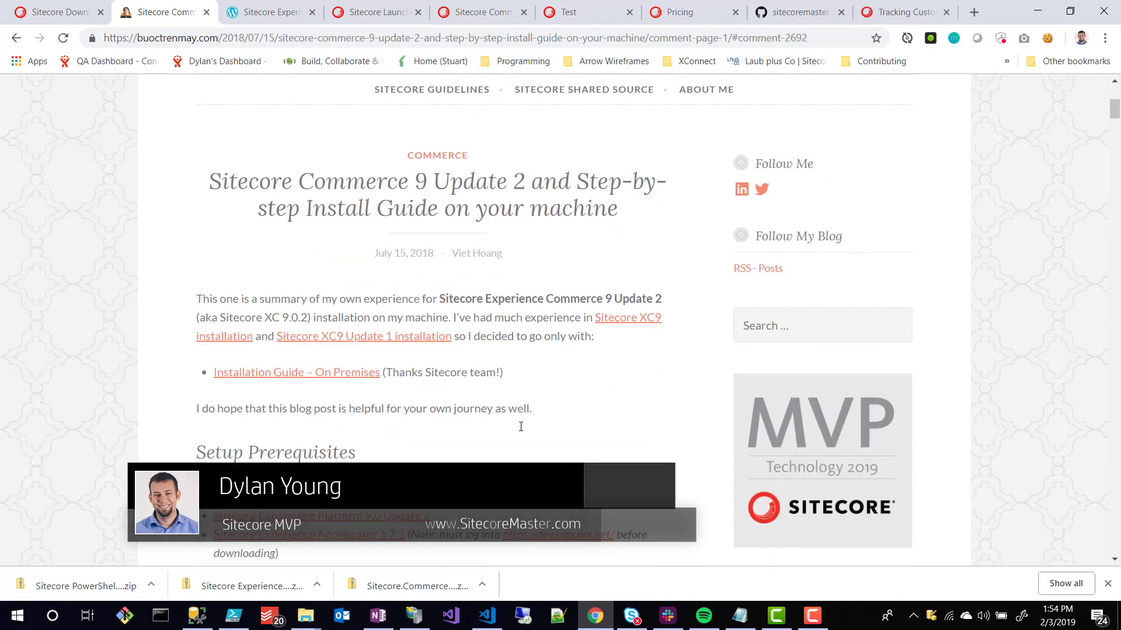
scroll("down", 3)
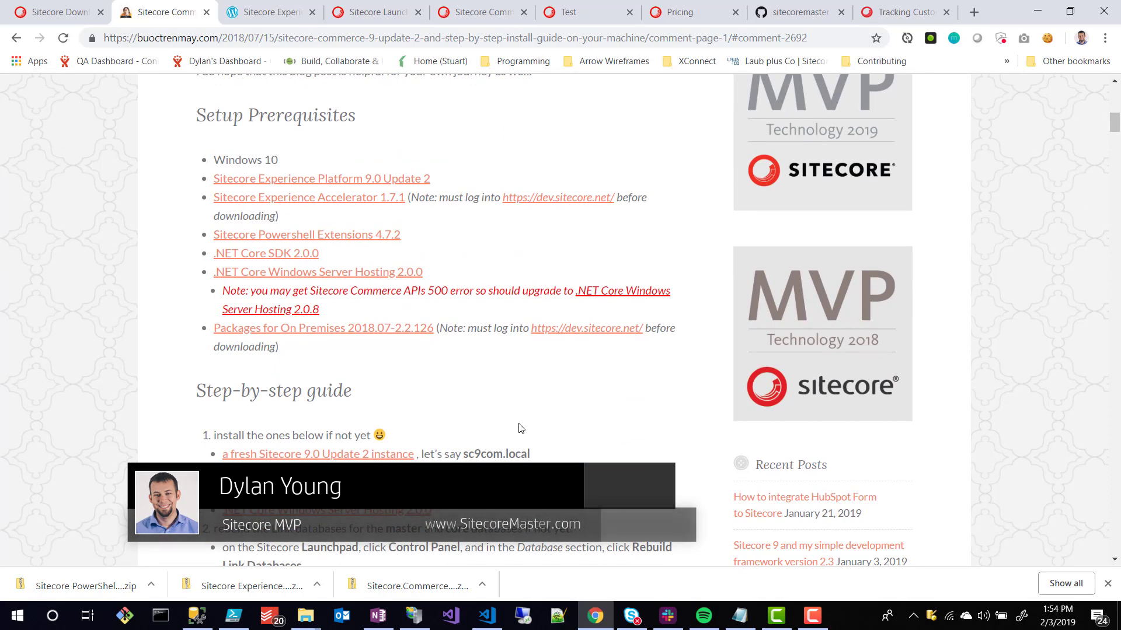
scroll("down", 3)
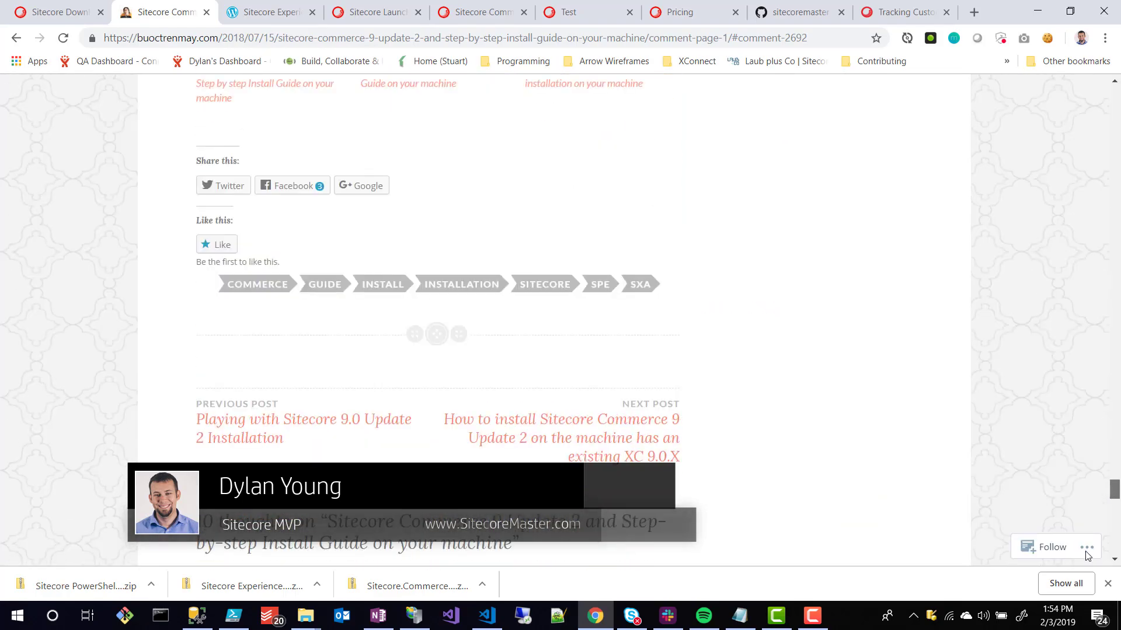
scroll("up", 3)
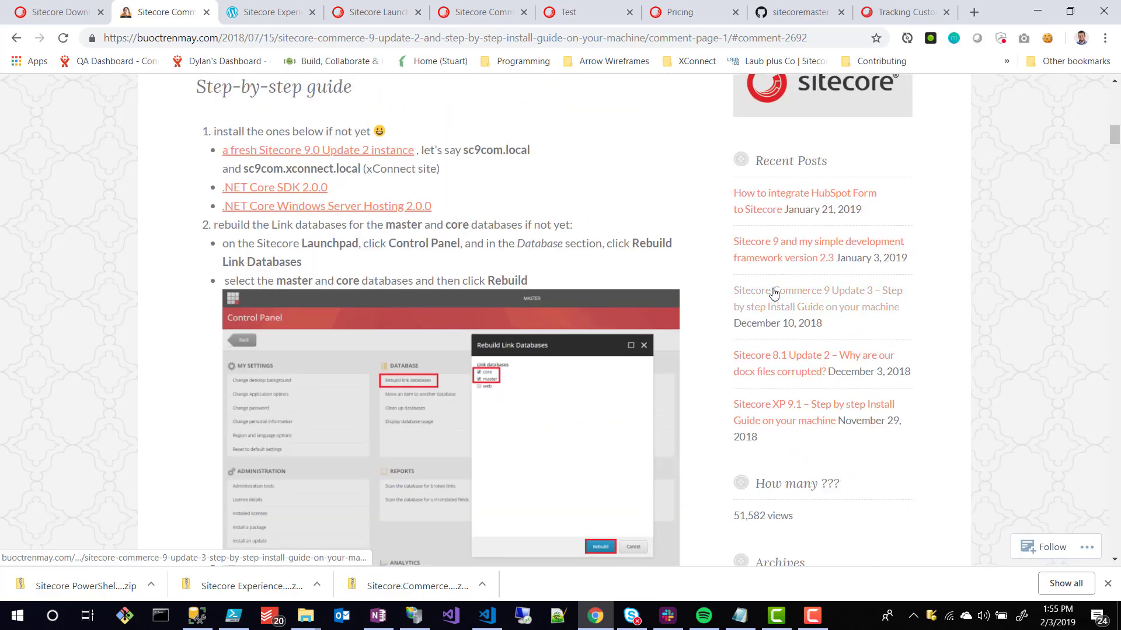
Read down the guide past the rebuild and Experience Analytics steps
scroll("up", 3)
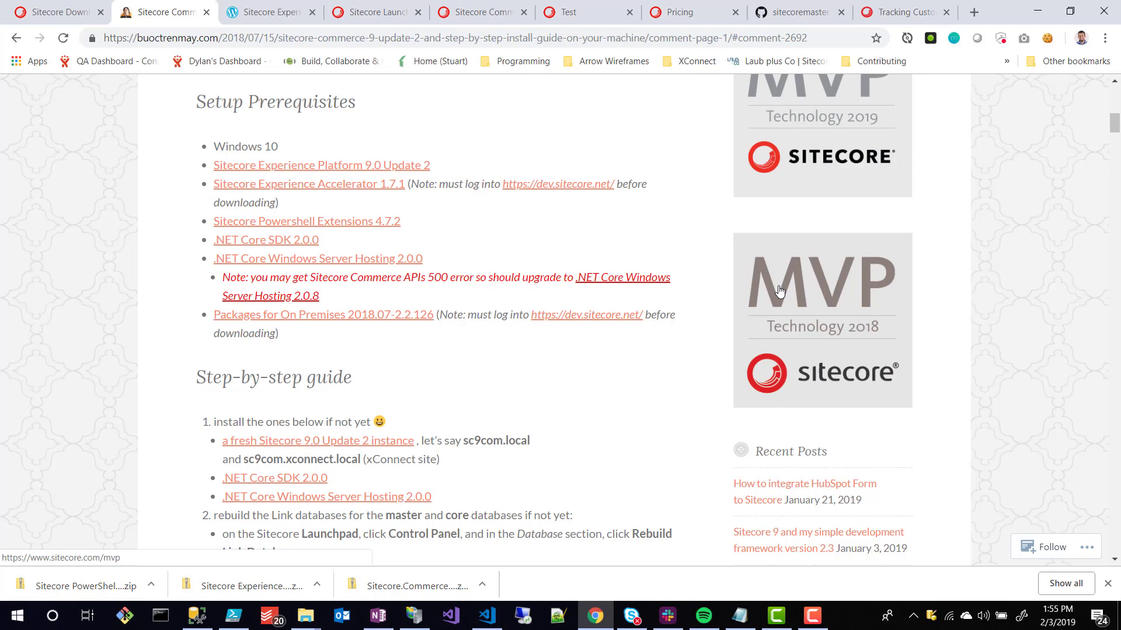
mouse_move(485, 236)
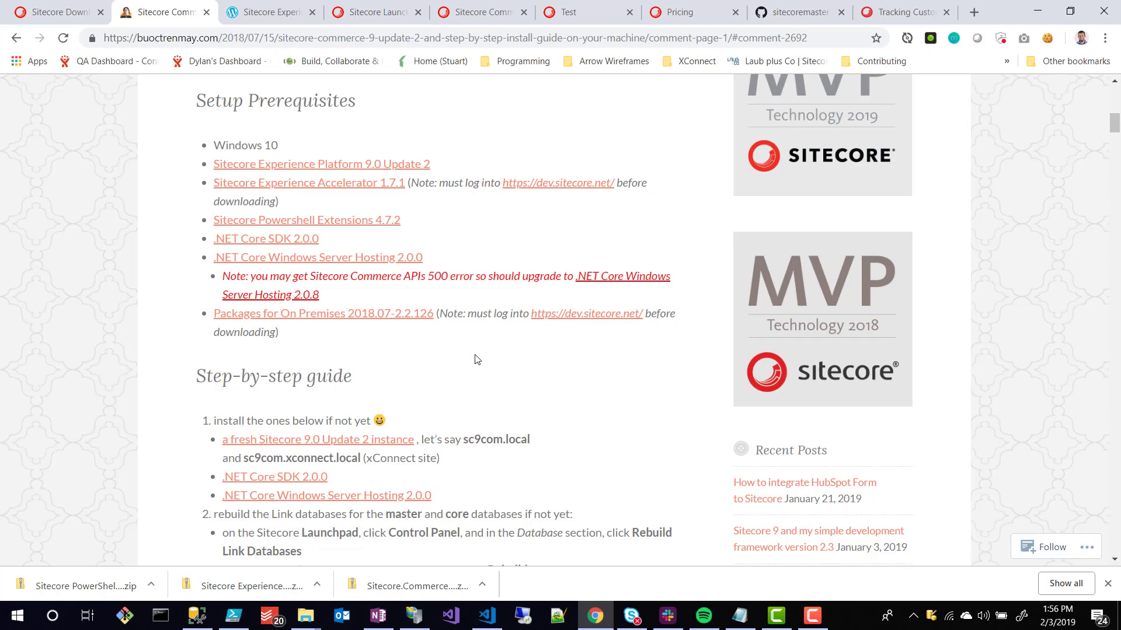
scroll("down", 3)
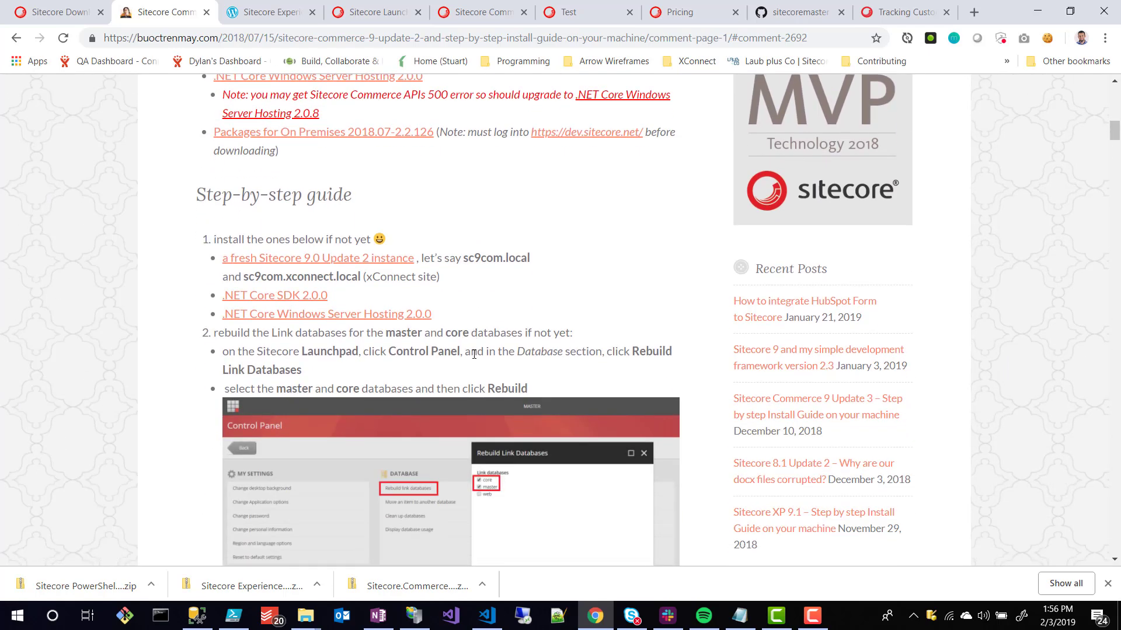
scroll("down", 3)
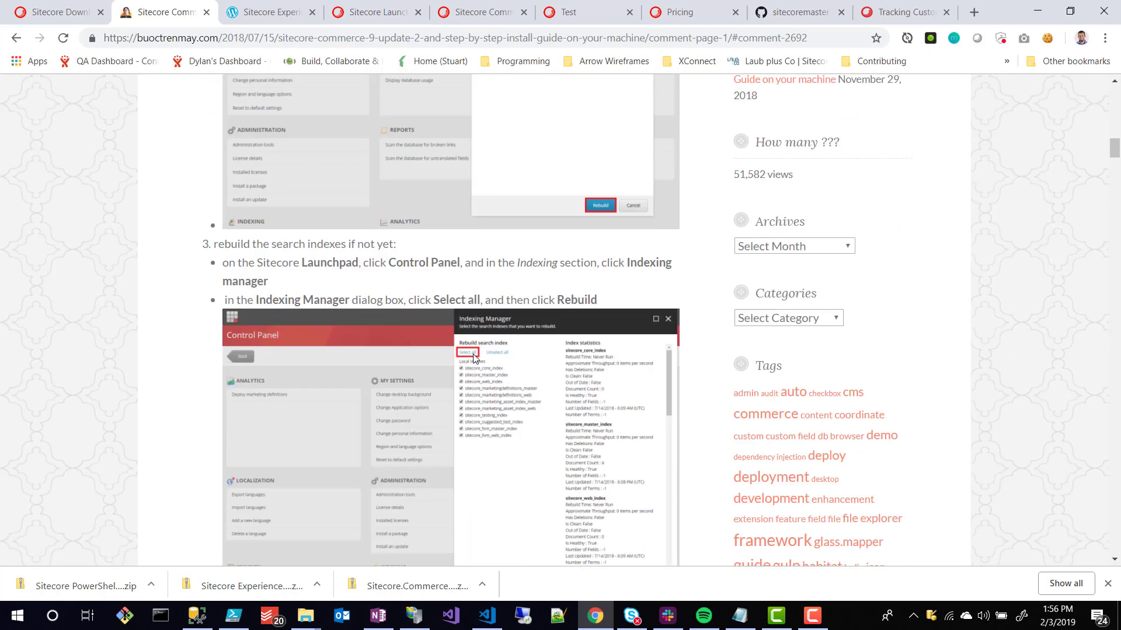
scroll("down", 3)
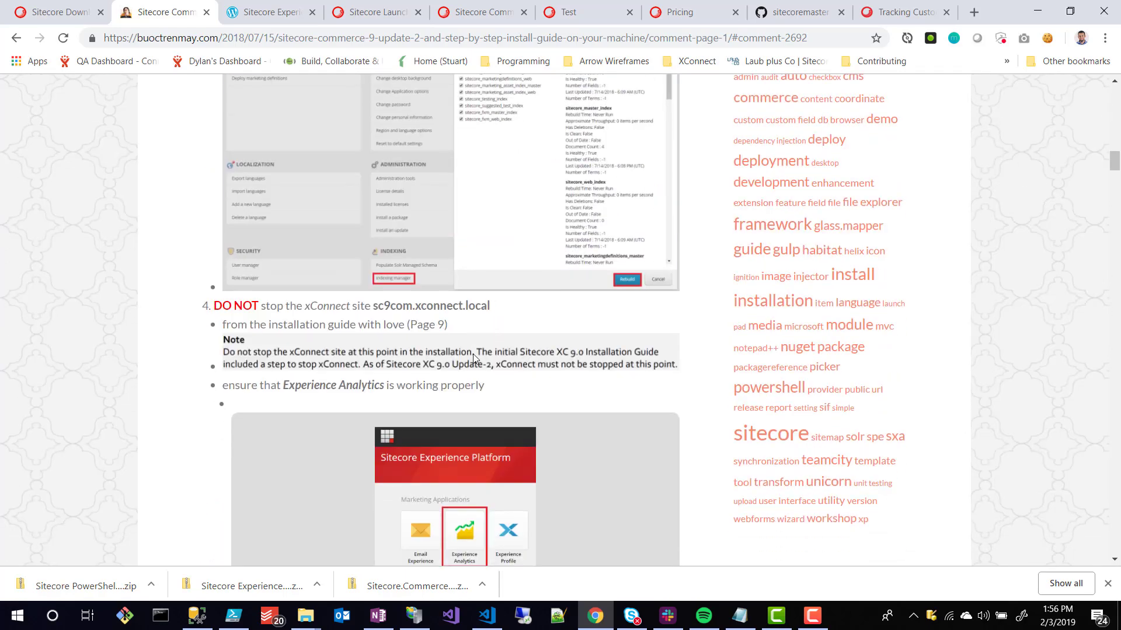
scroll("down", 3)
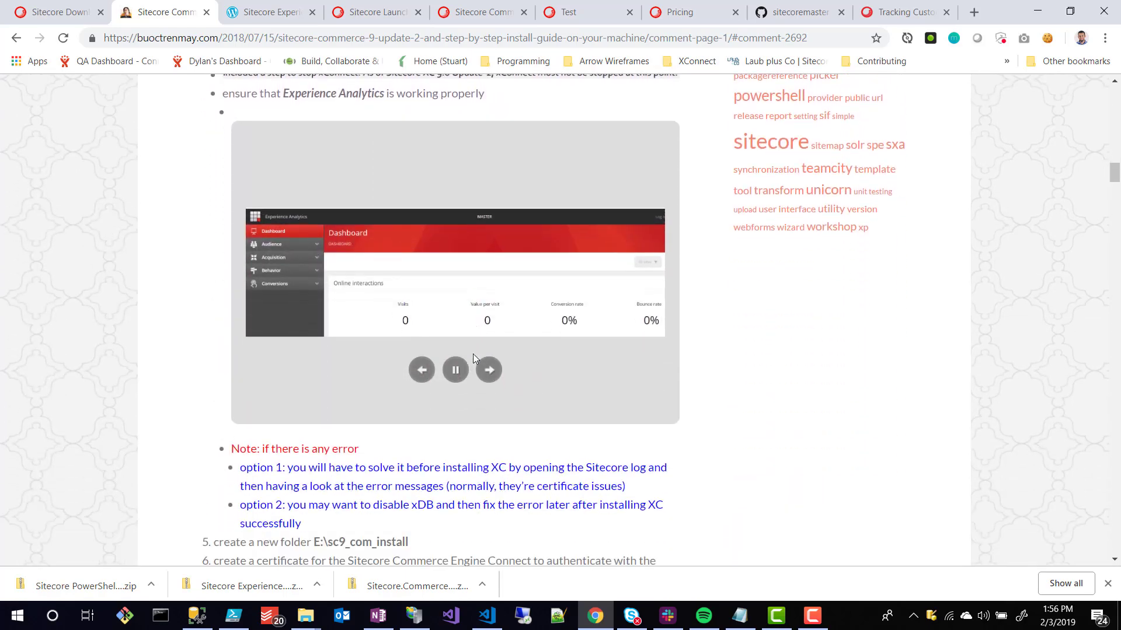
scroll("down", 3)
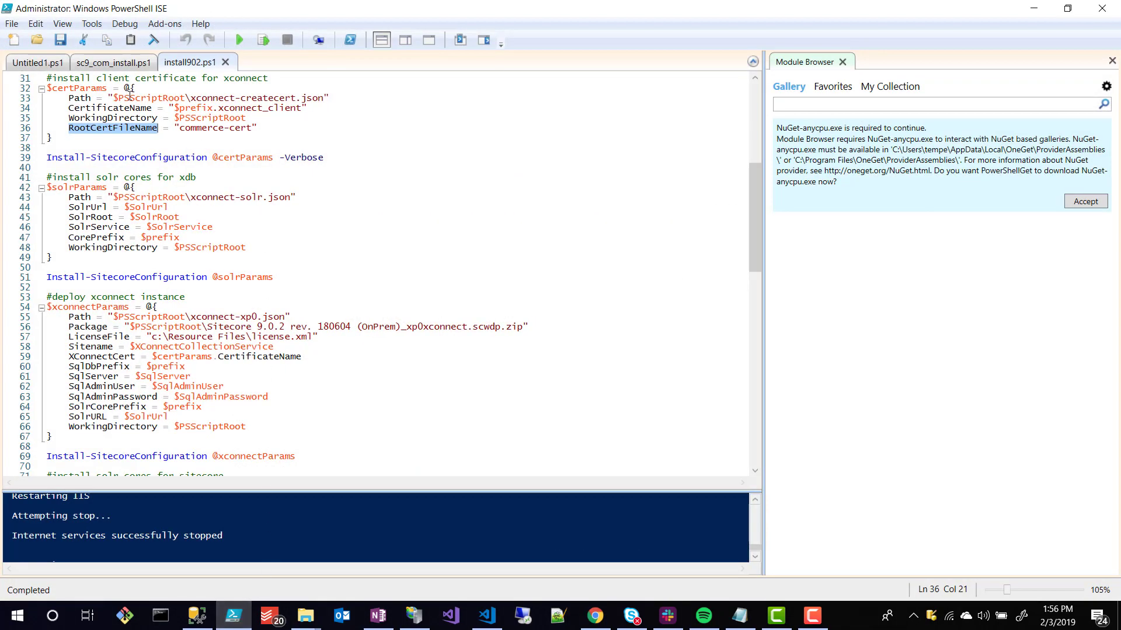
Show sc9_com_install.ps1 and its $params block pointing to Master_SingleServer.json
left_click(112, 63)
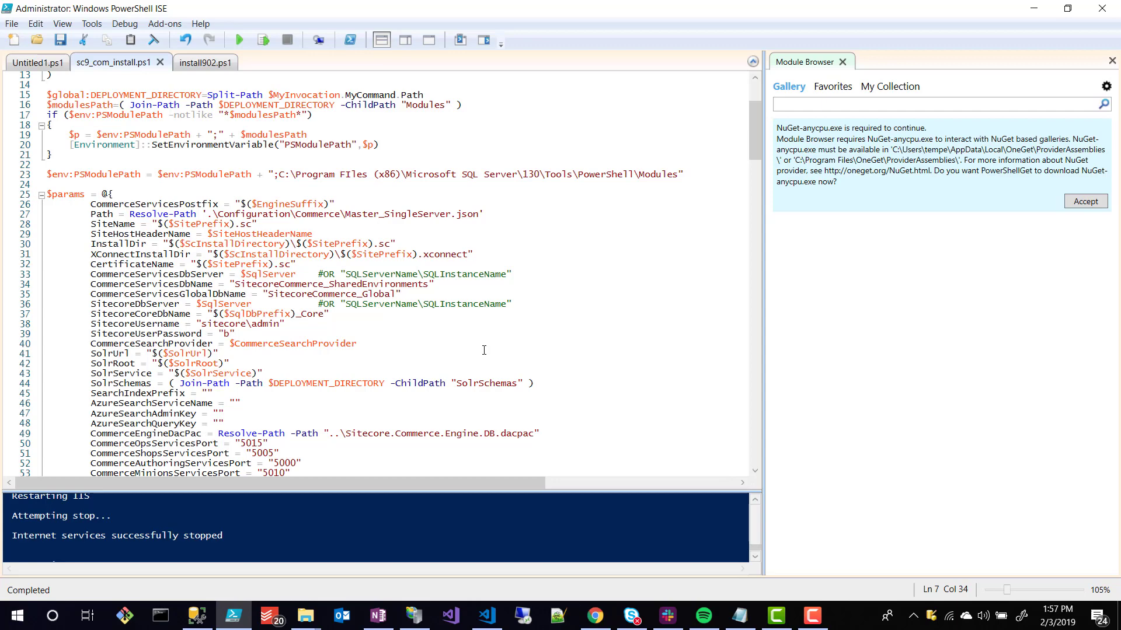
Return to install902.ps1 with its xConnect certificate and Solr parameters
left_click(191, 62)
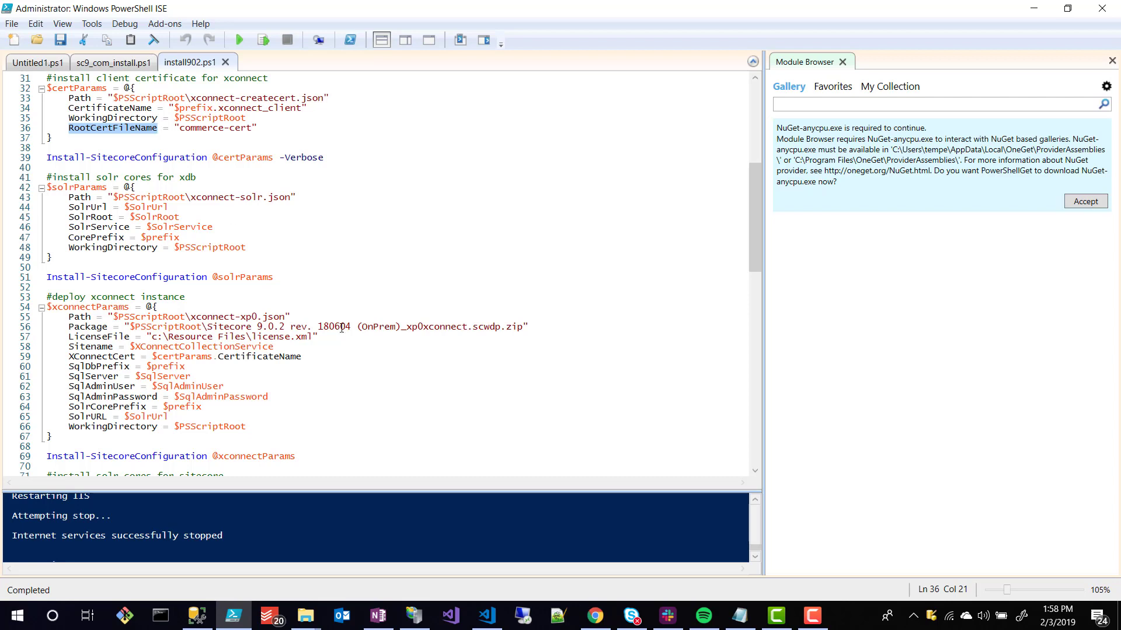
Switch back to sc9_com_install.ps1 and its commerce parameter block
left_click(113, 62)
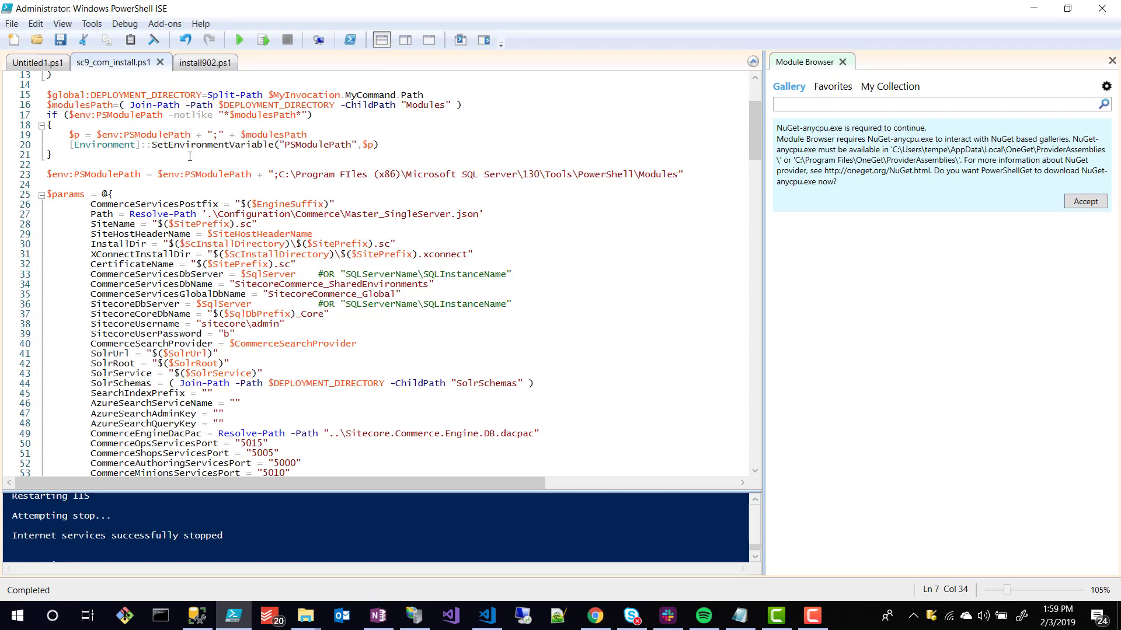
mouse_move(207, 159)
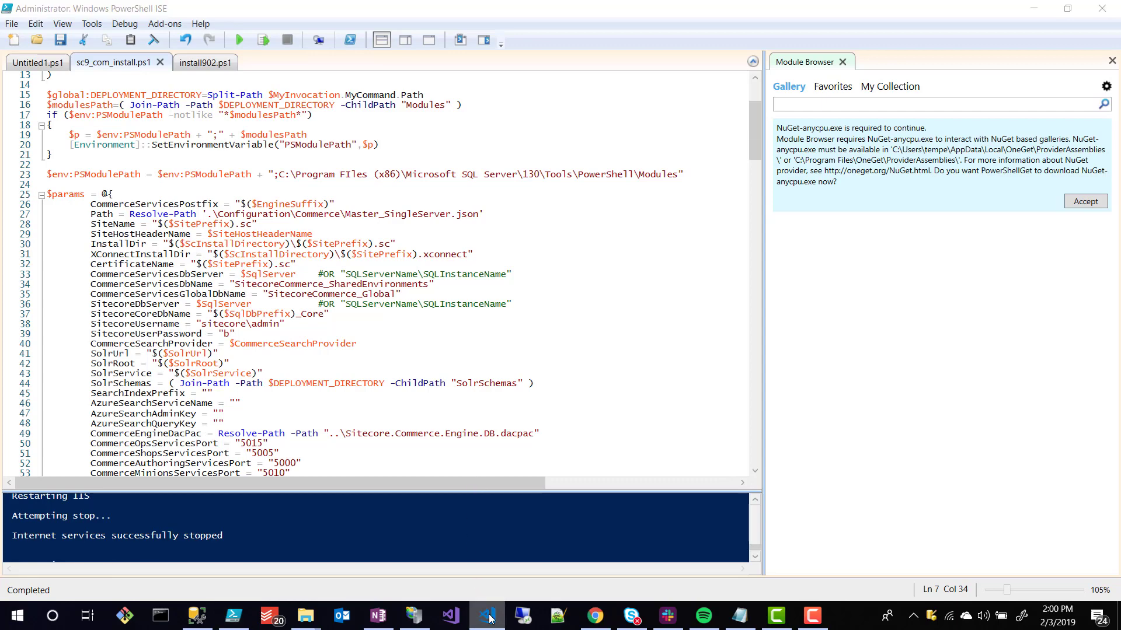
Open SitecoreIdentityServer.json in VS Code to find RootCertFileName defaulting to commerce-cert
left_click(488, 615)
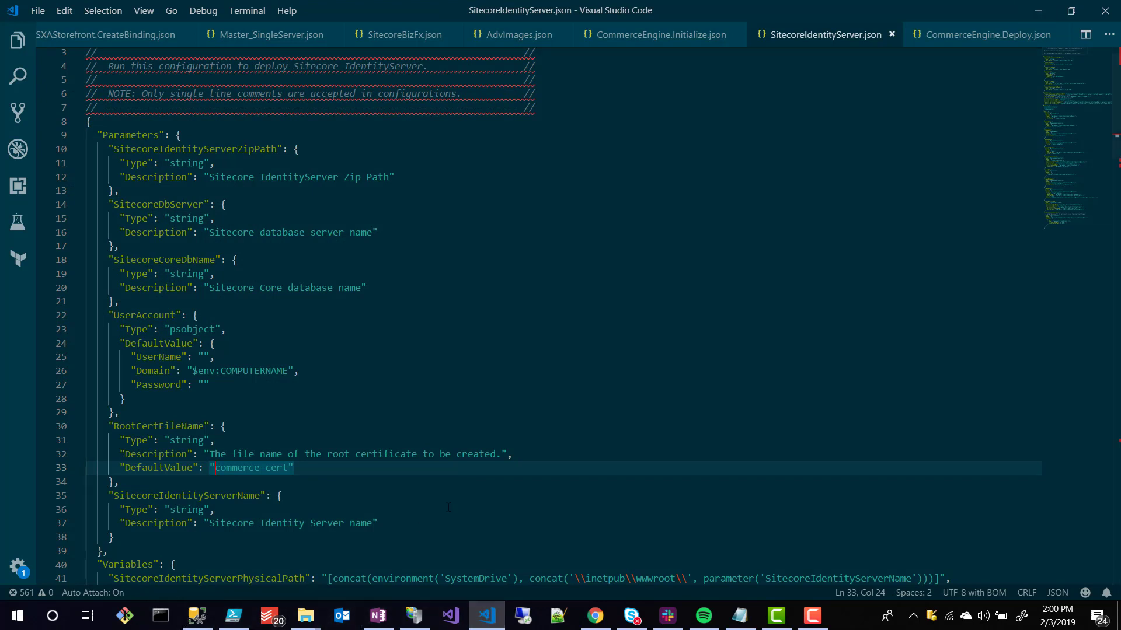
mouse_move(824, 34)
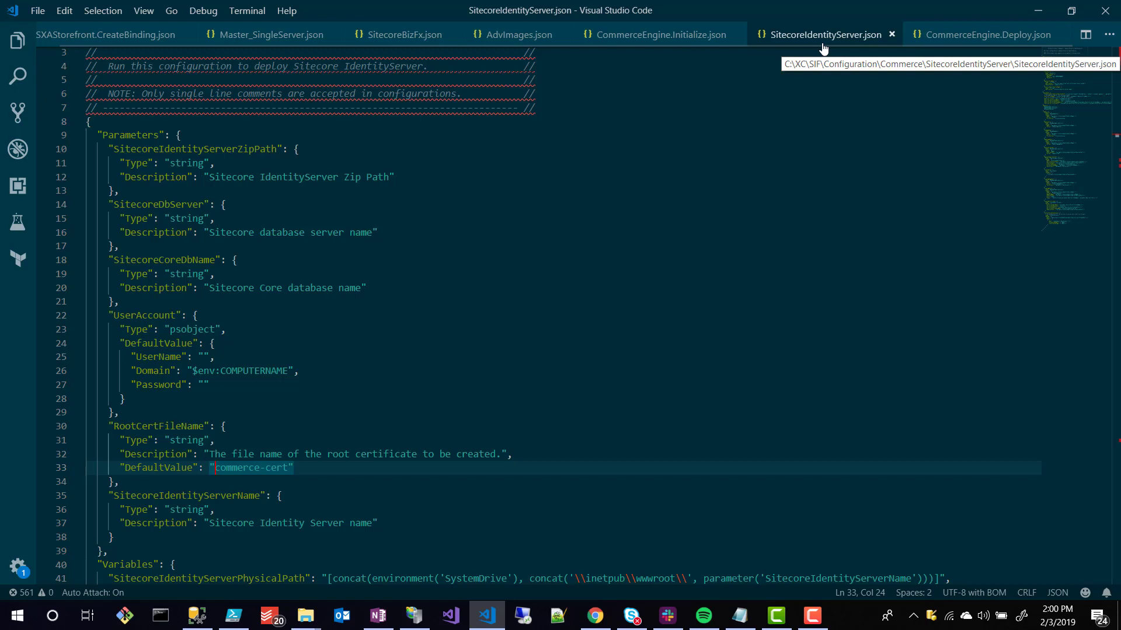
mouse_move(824, 47)
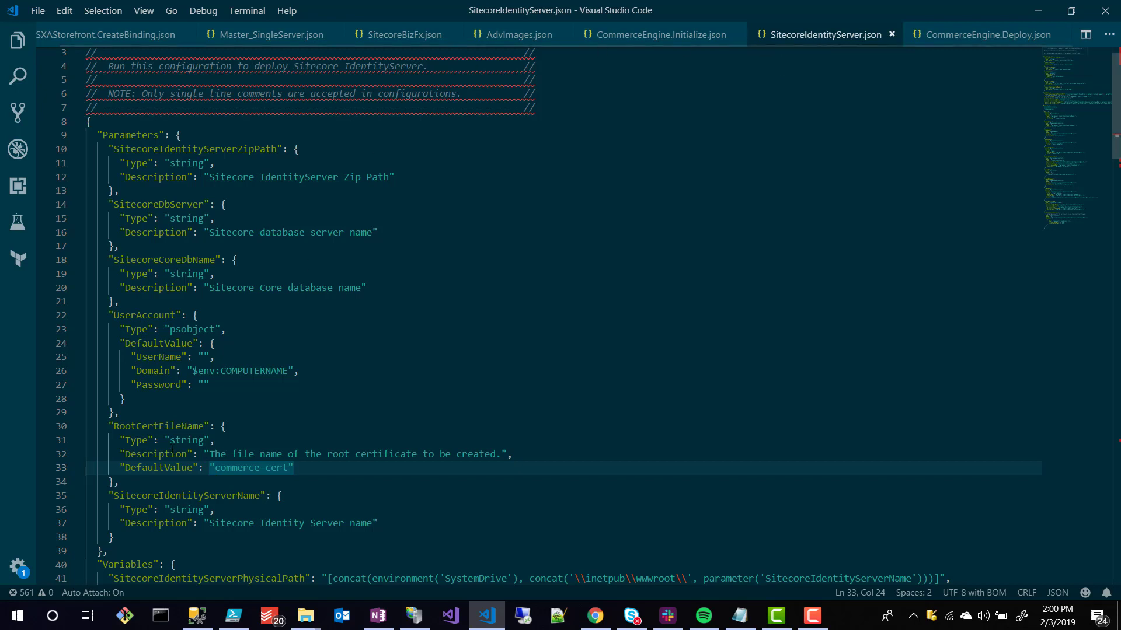
double_click(157, 427)
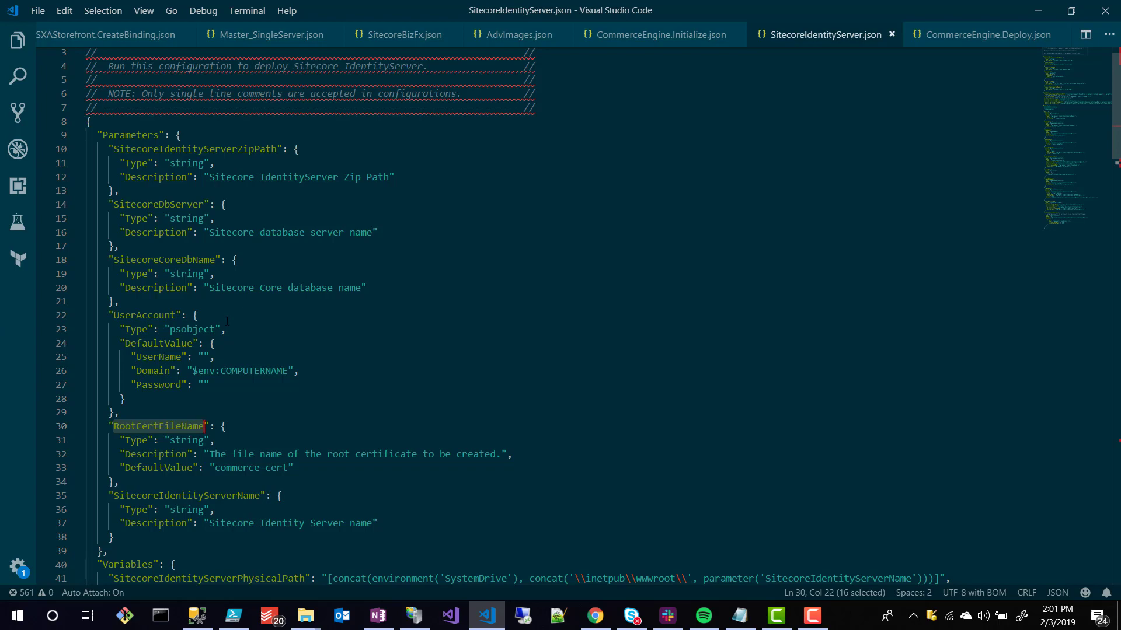
left_click(271, 34)
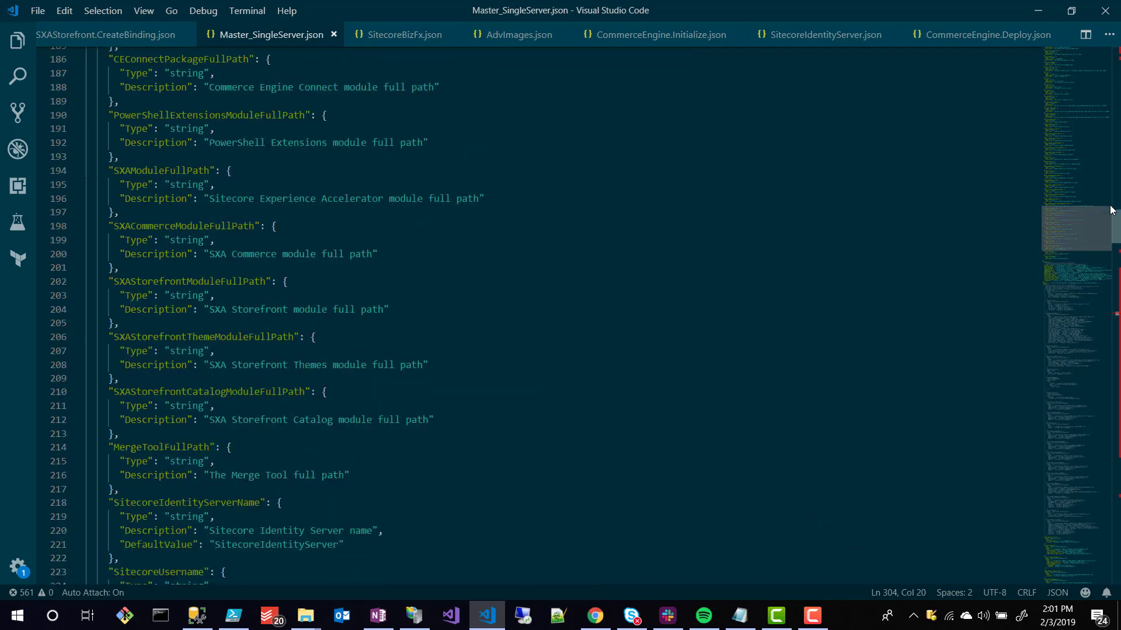
scroll("down", 3)
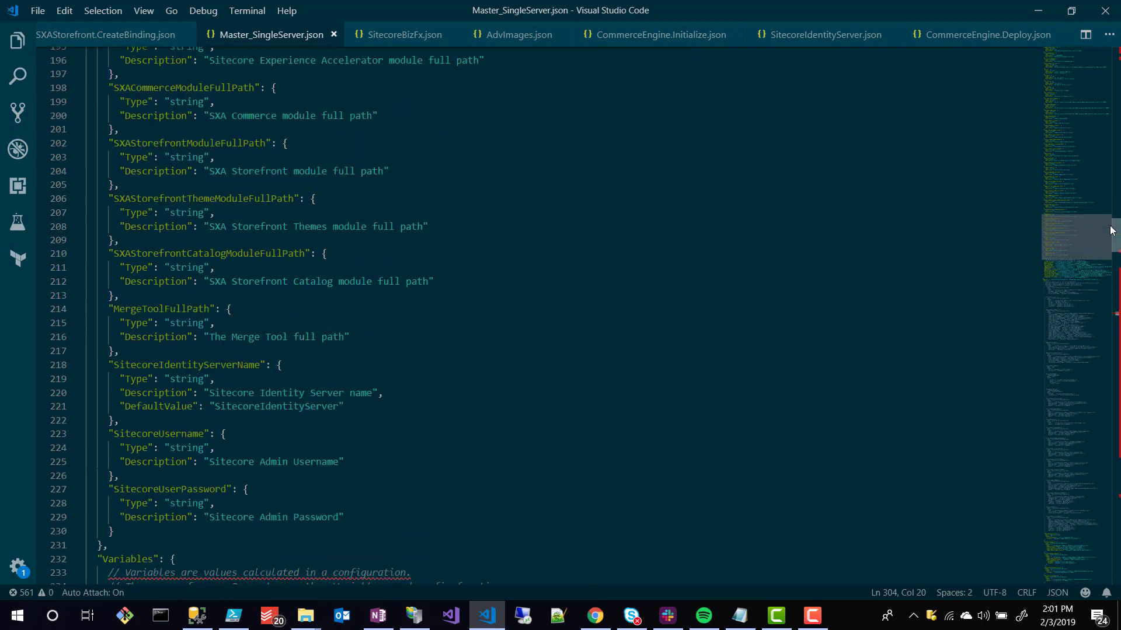
scroll("down", 3)
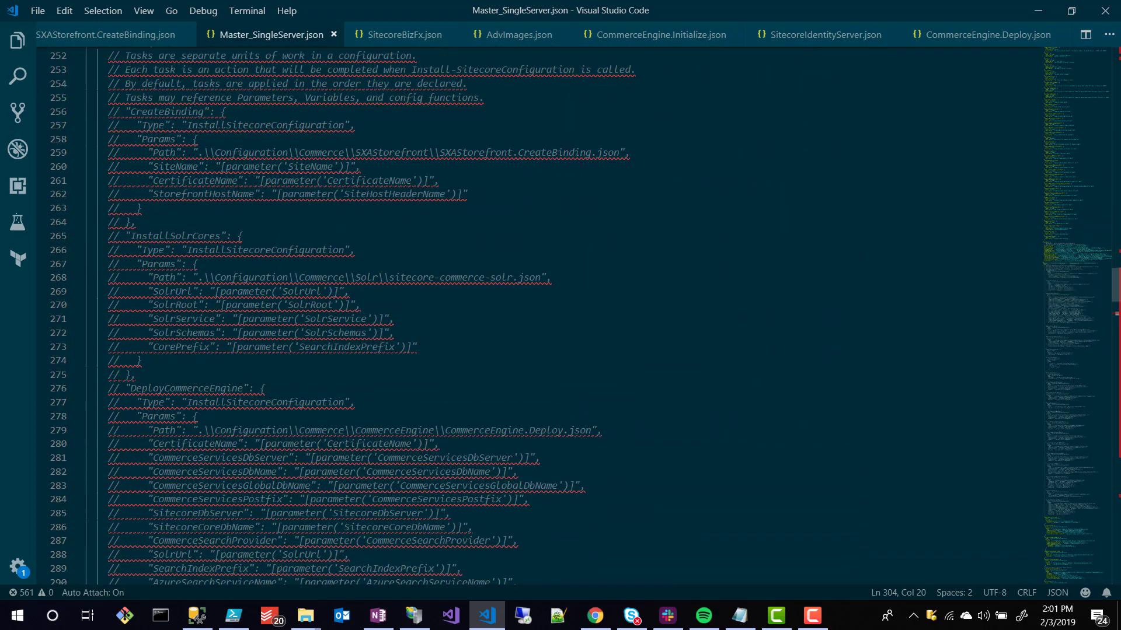
scroll("up", 3)
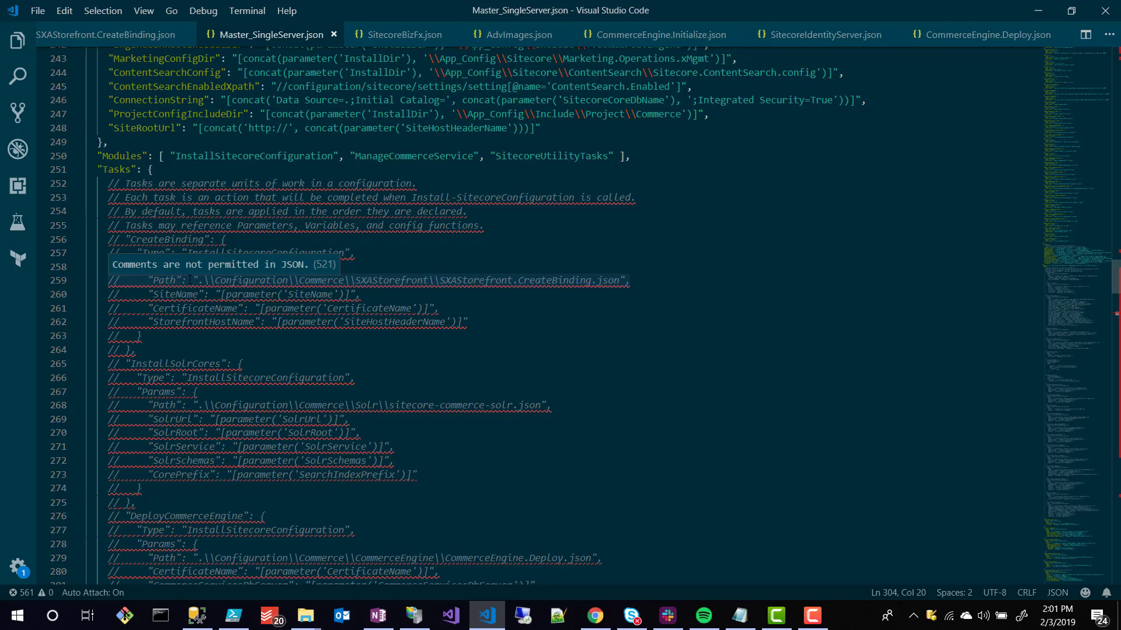
left_click(161, 239)
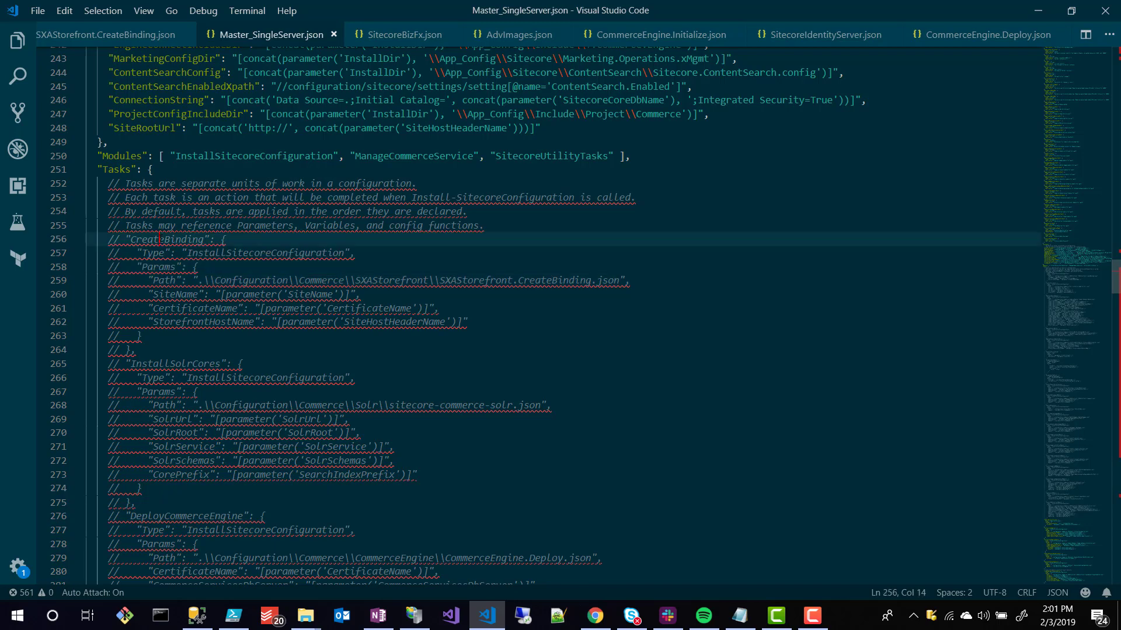
double_click(175, 330)
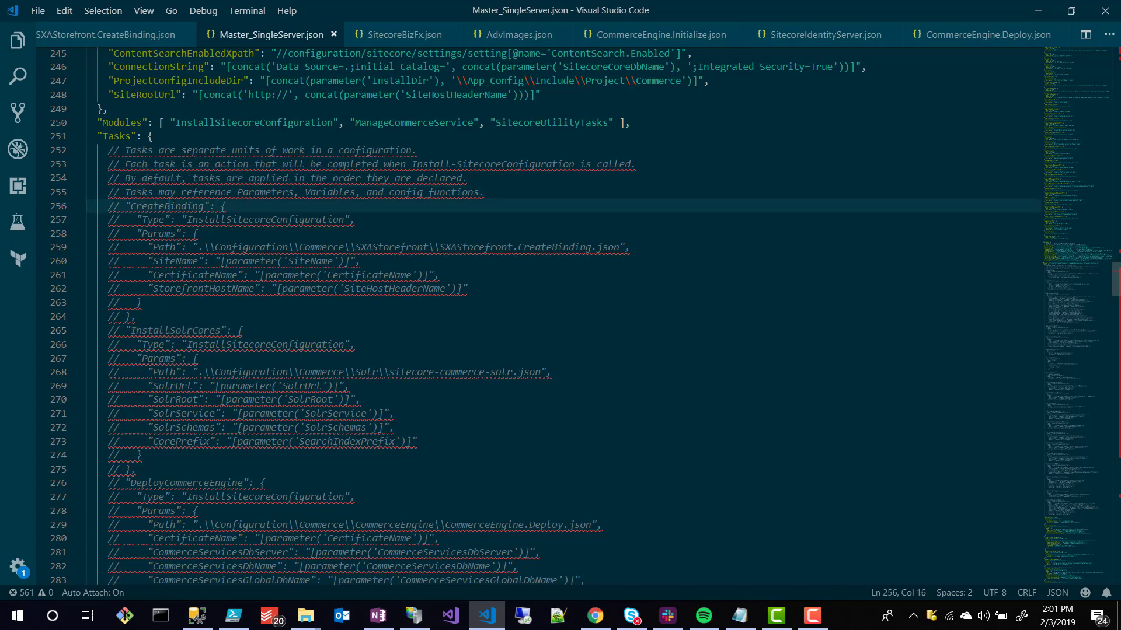
double_click(167, 206)
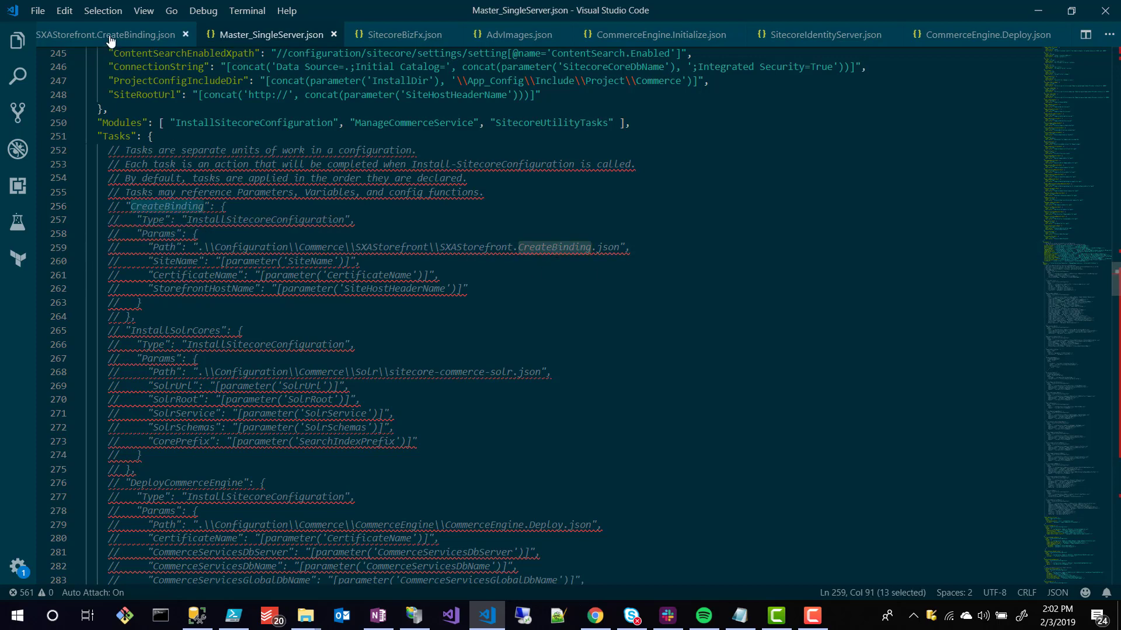
left_click(108, 35)
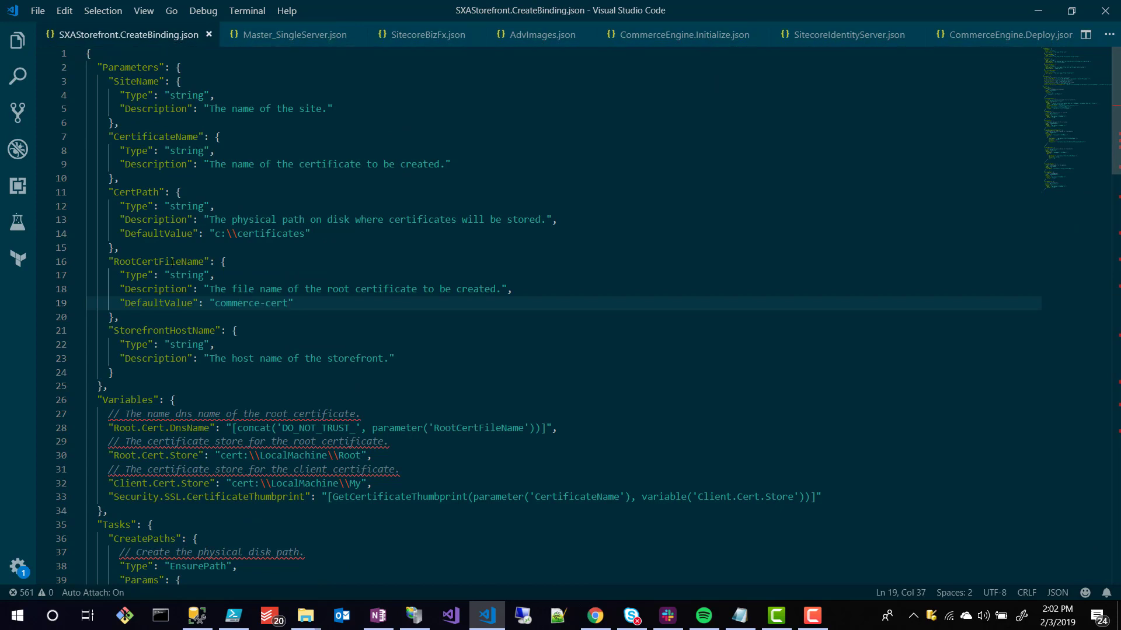
double_click(238, 303)
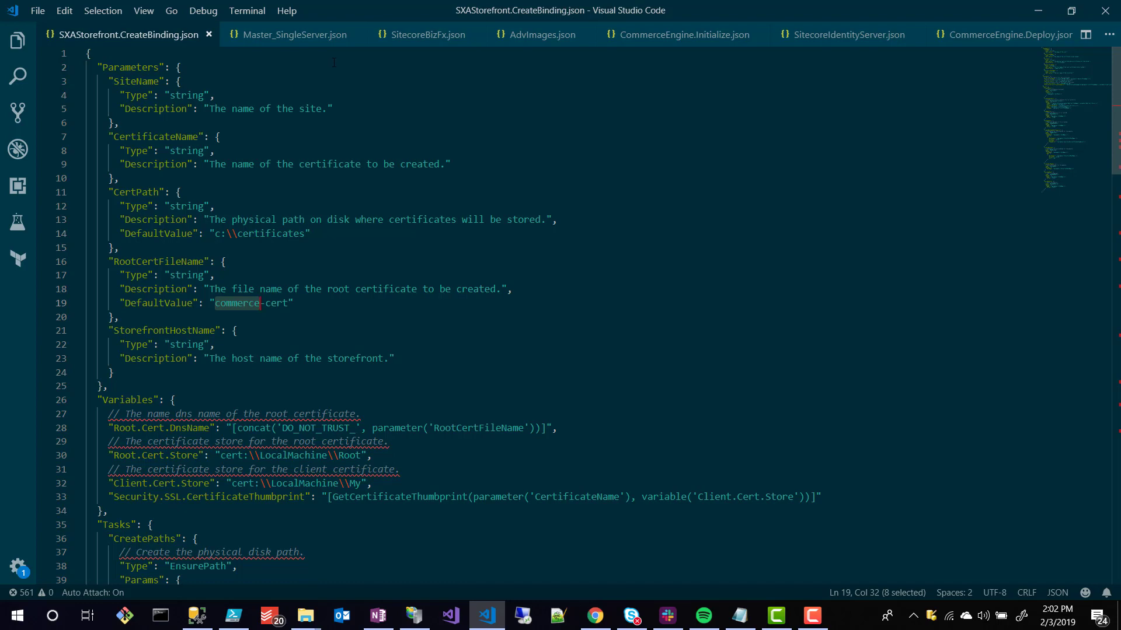
mouse_move(293, 34)
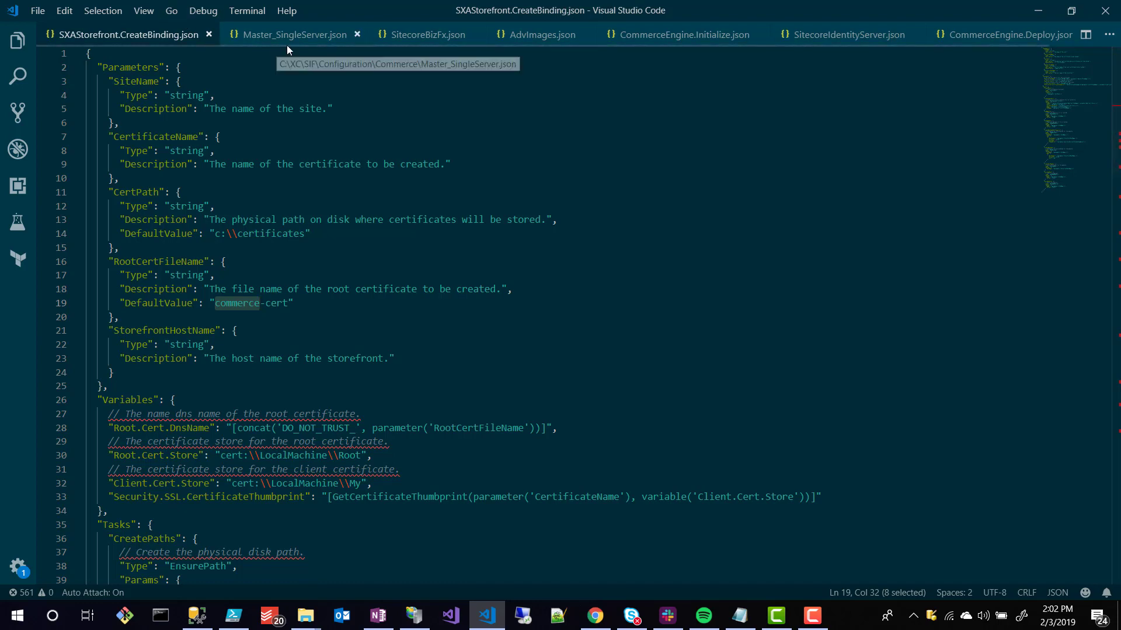
left_click(295, 35)
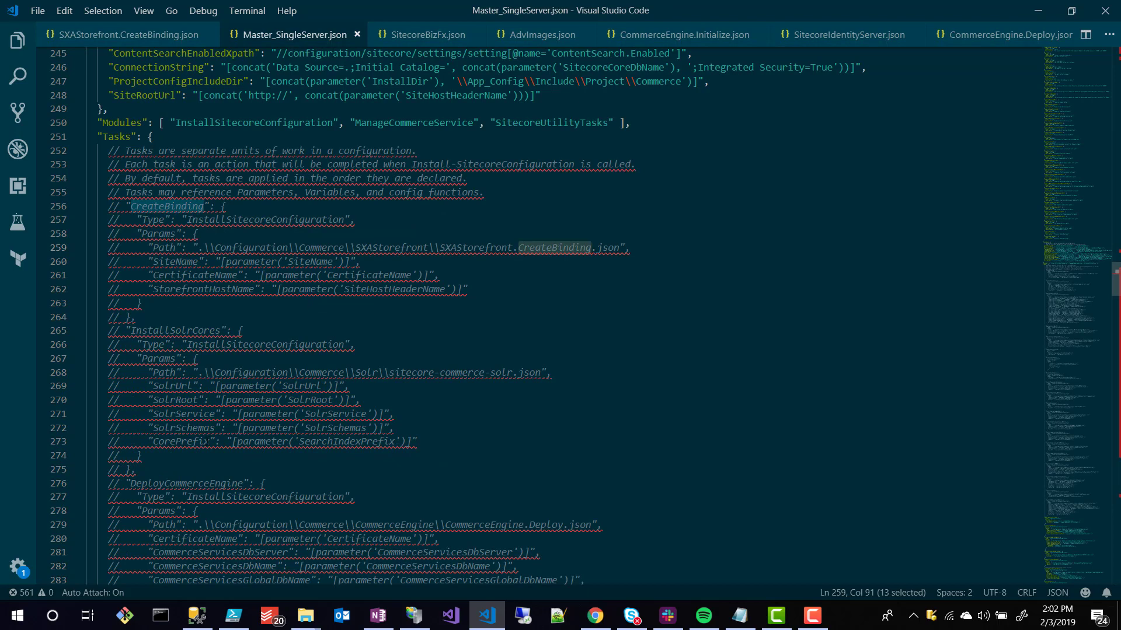
scroll("down", 3)
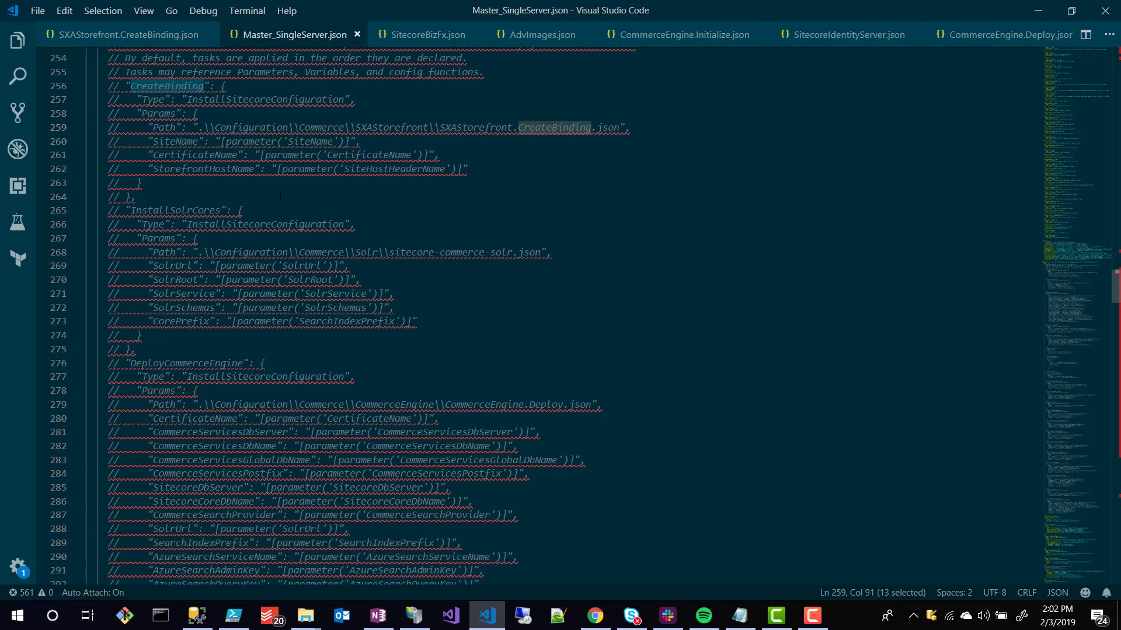
scroll("down", 3)
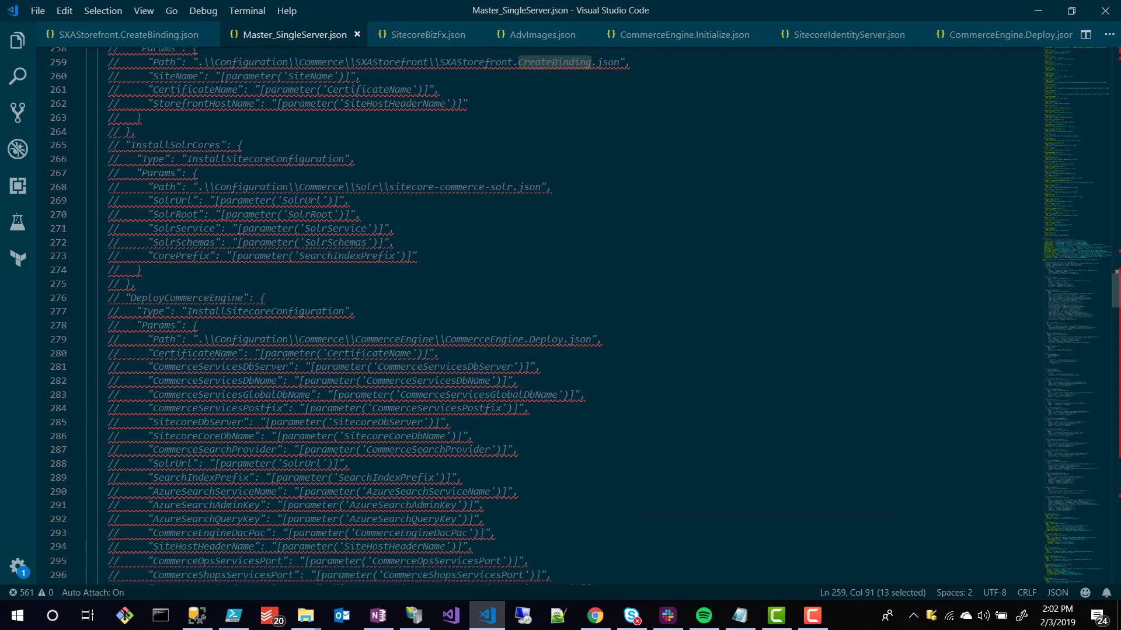
scroll("down", 3)
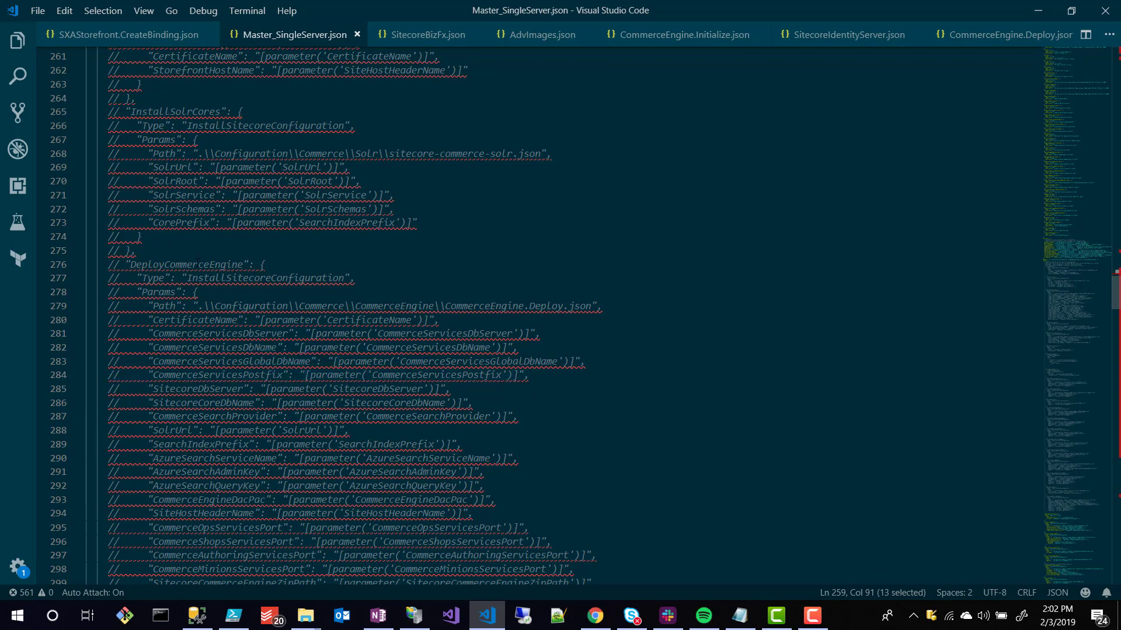
double_click(185, 264)
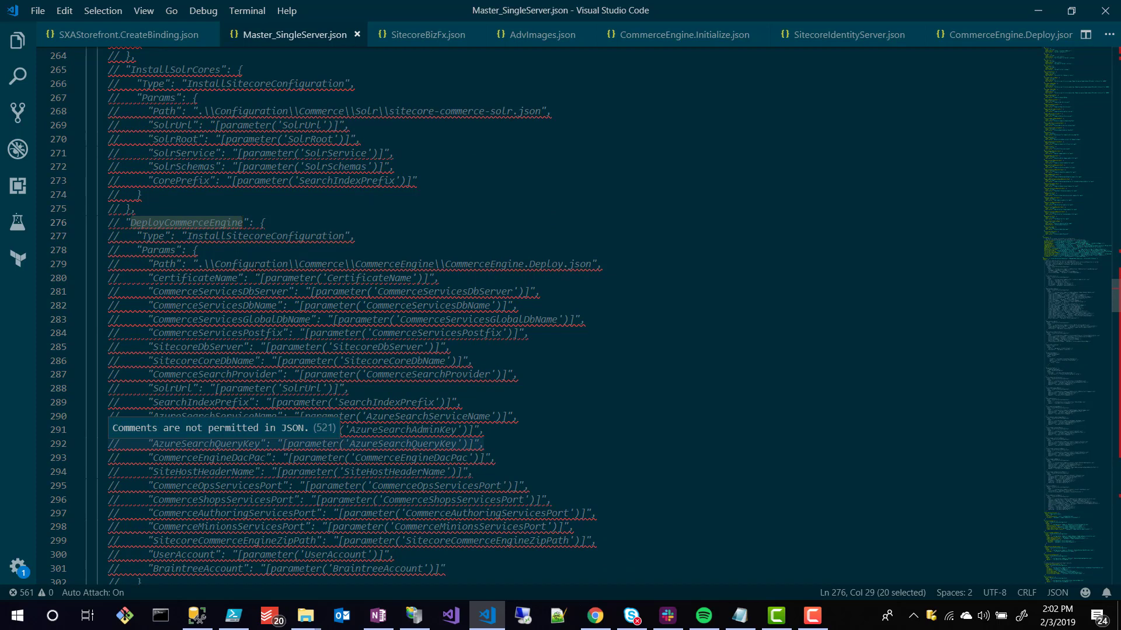
scroll("up", 3)
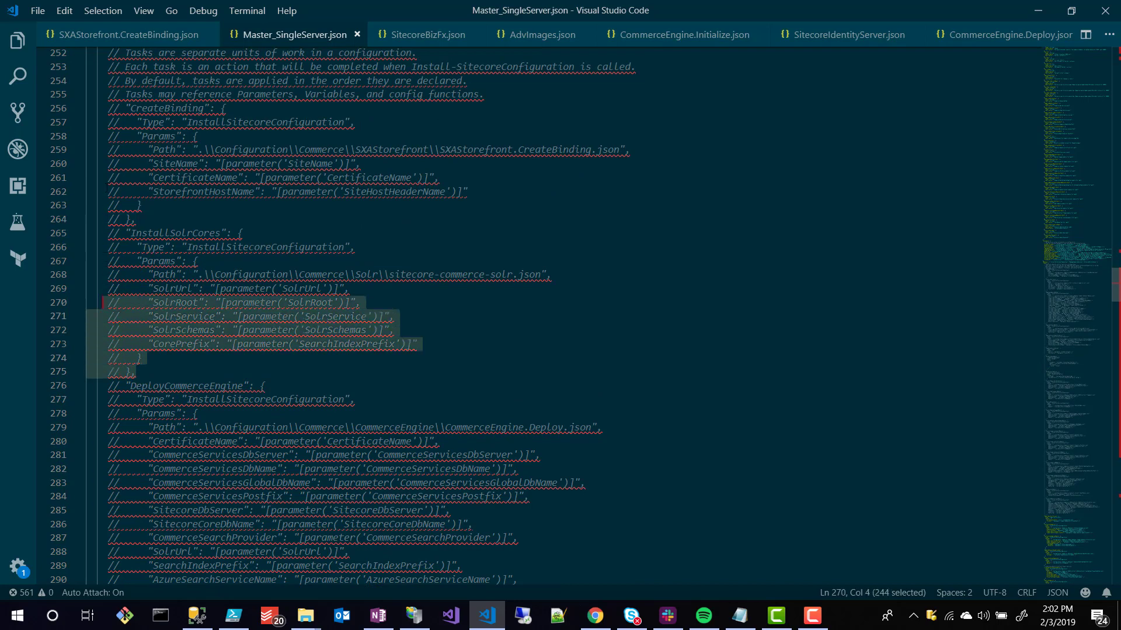
left_click(143, 108)
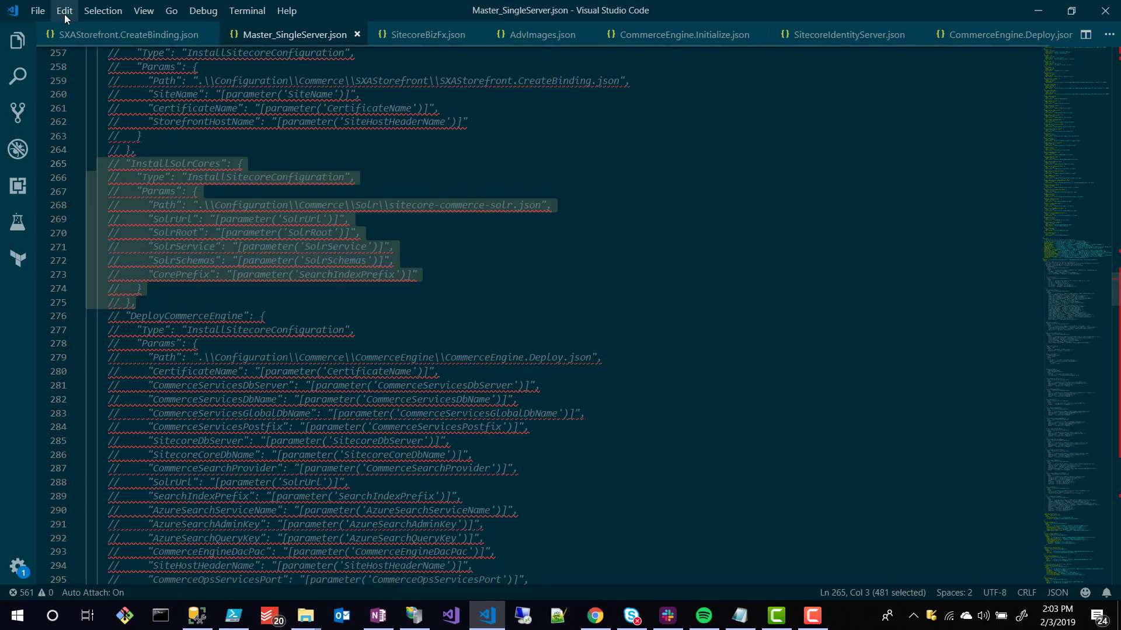
left_click(64, 10)
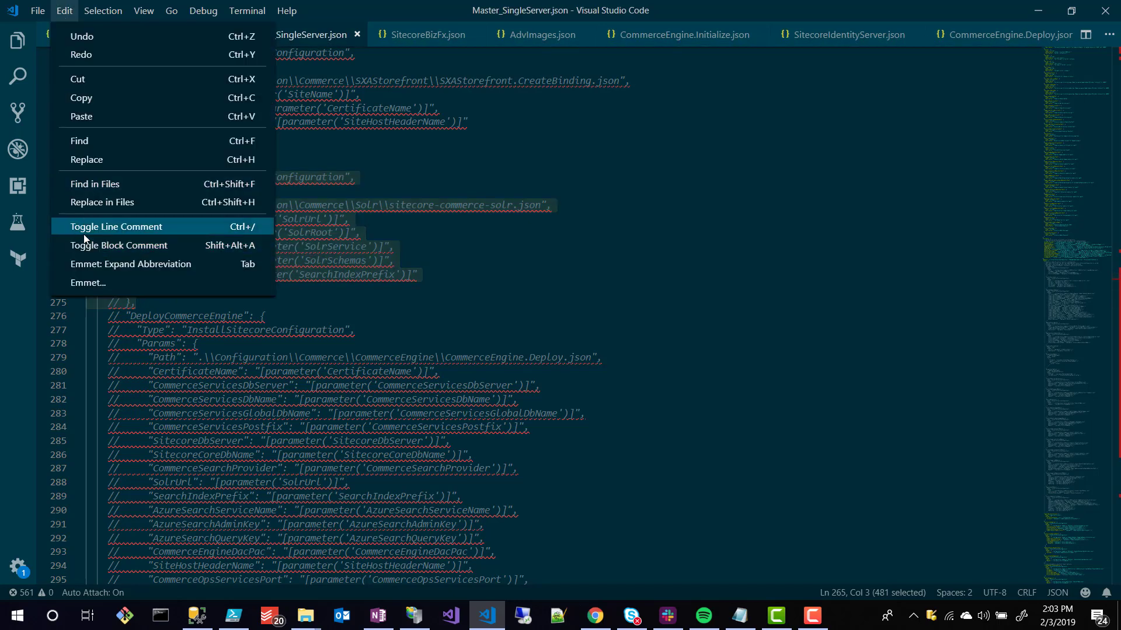
left_click(115, 227)
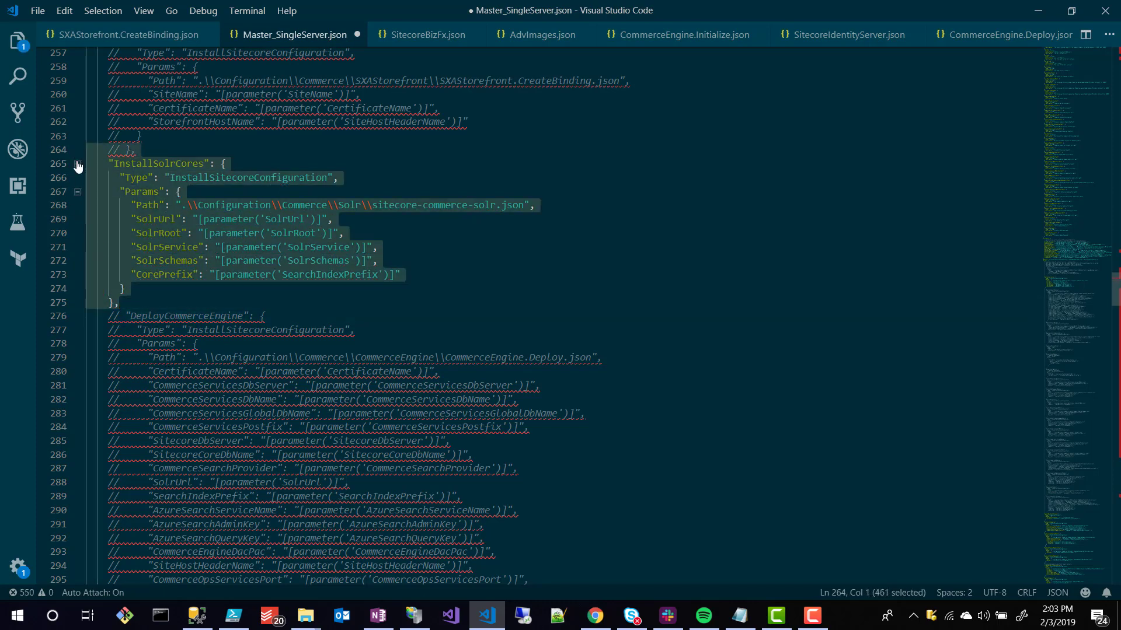
left_click(64, 9)
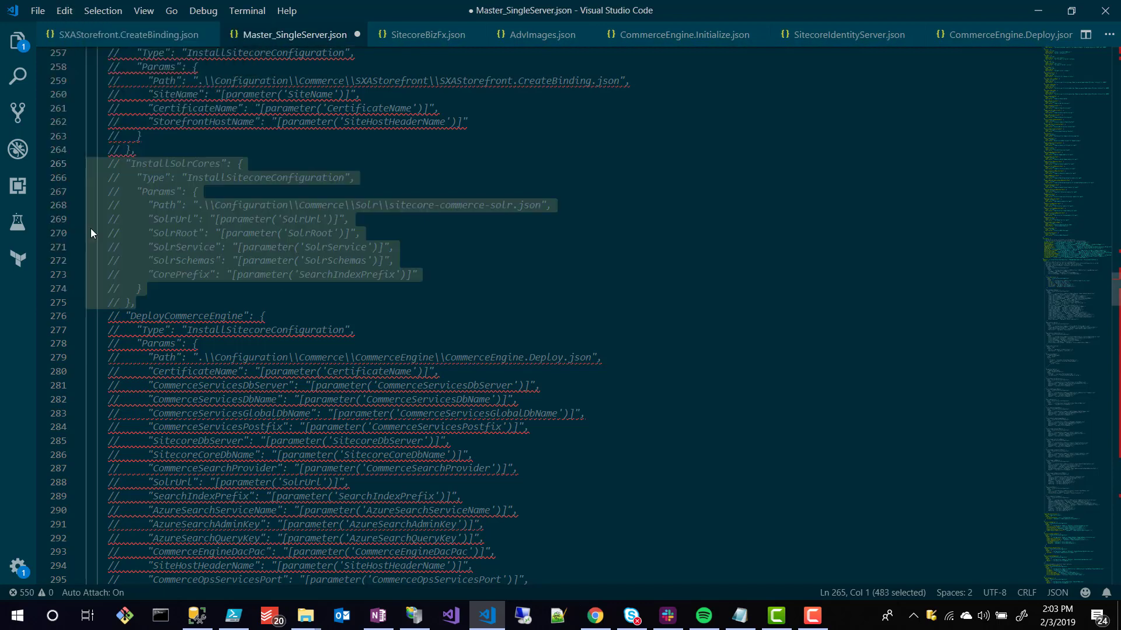
scroll("down", 3)
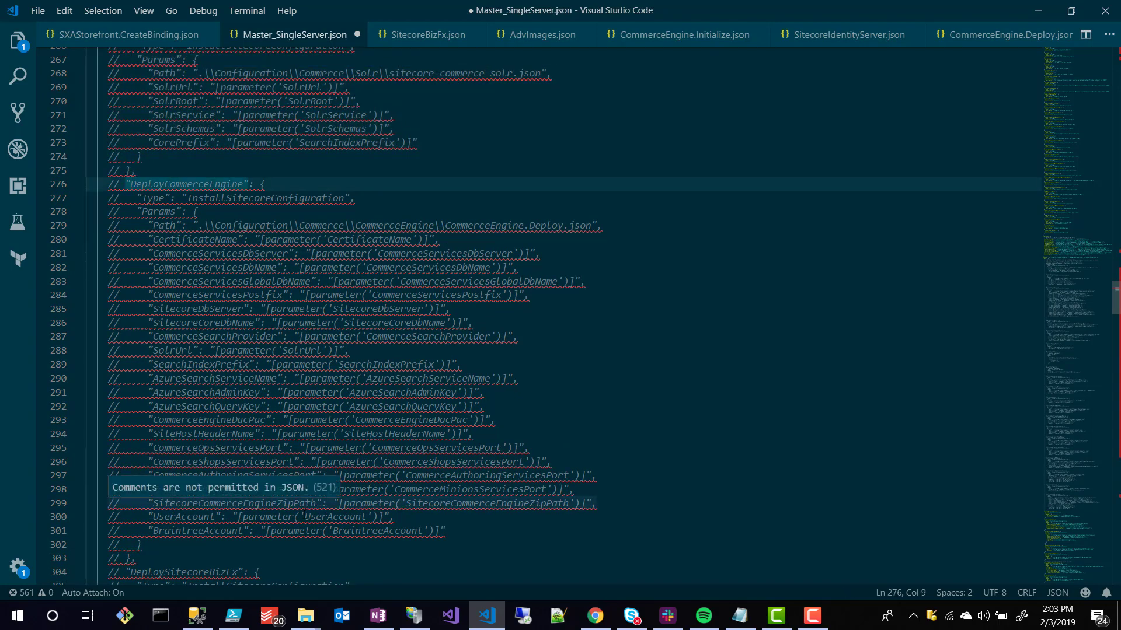
scroll("down", 3)
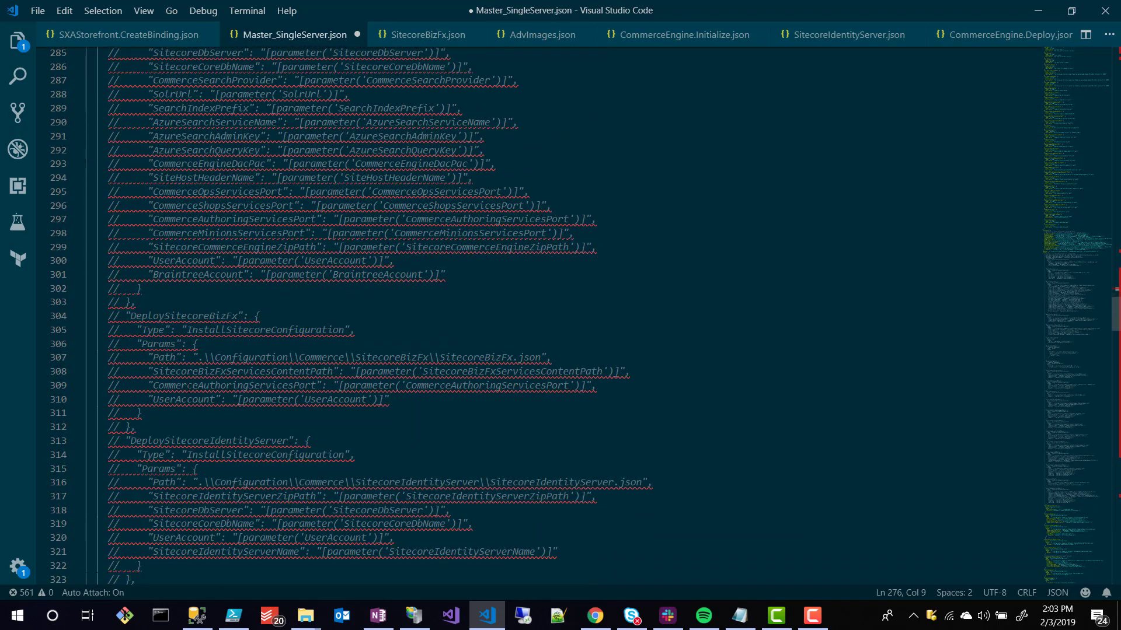
scroll("down", 3)
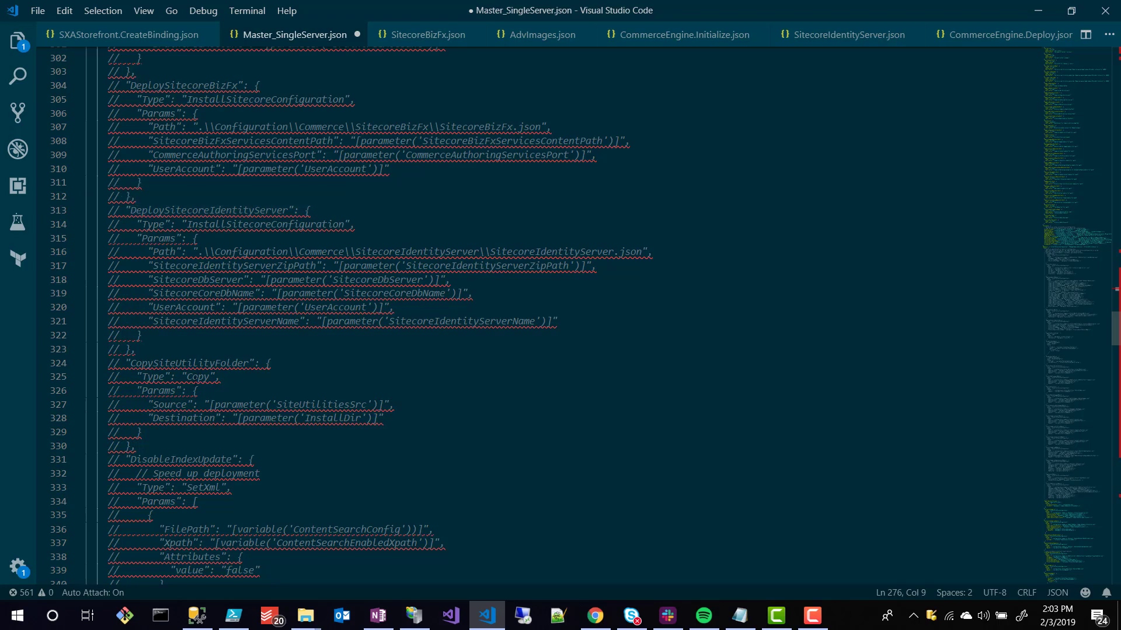
scroll("down", 3)
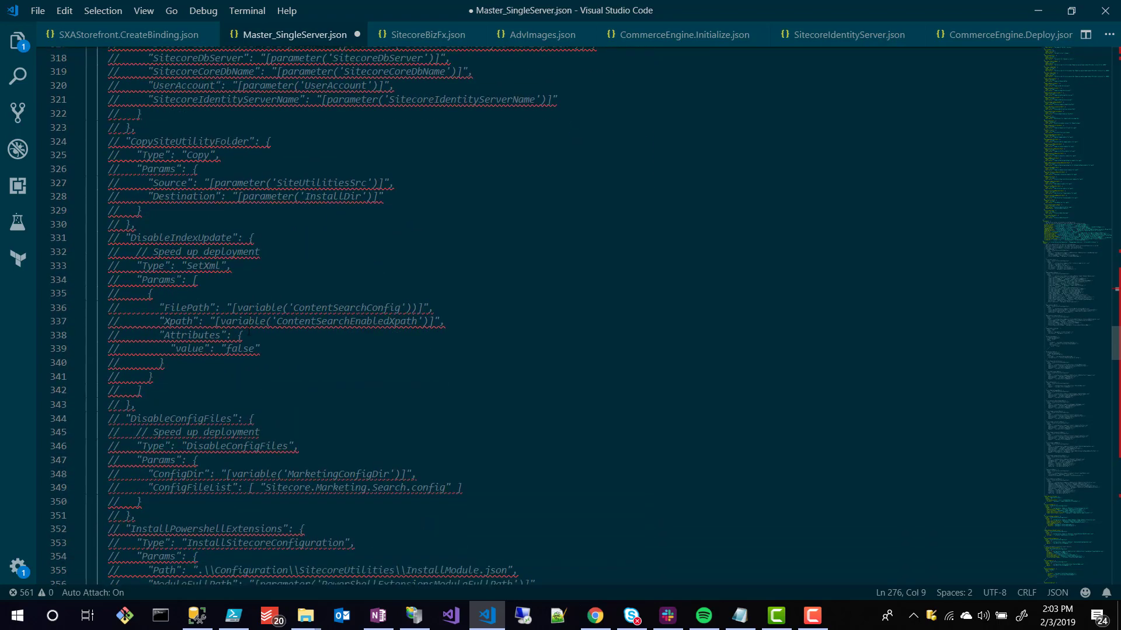
scroll("down", 3)
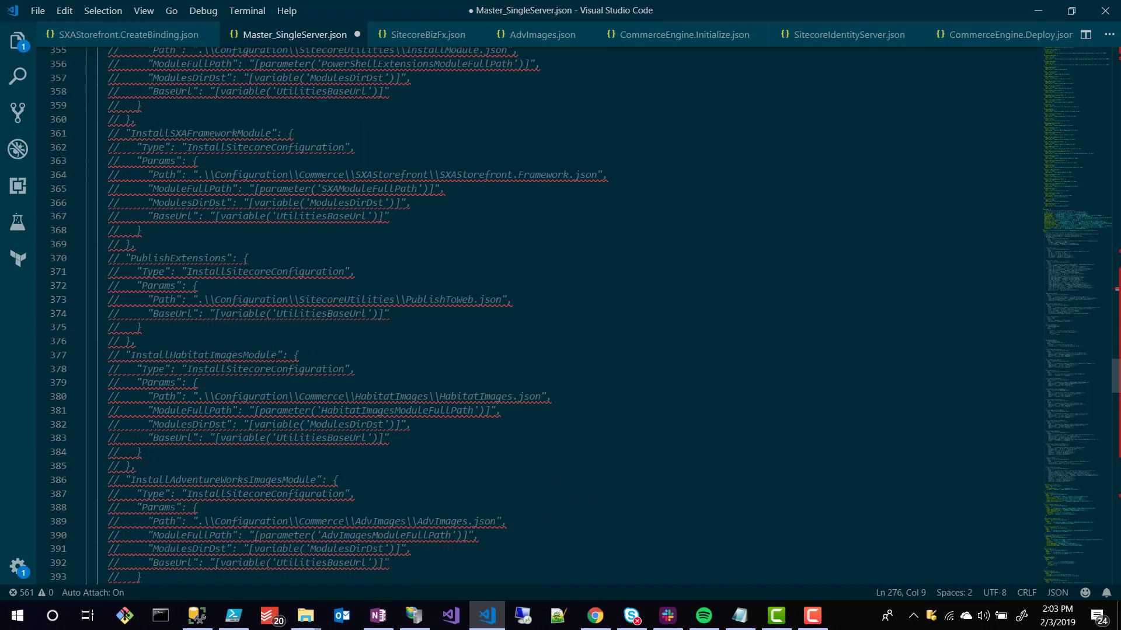
scroll("down", 3)
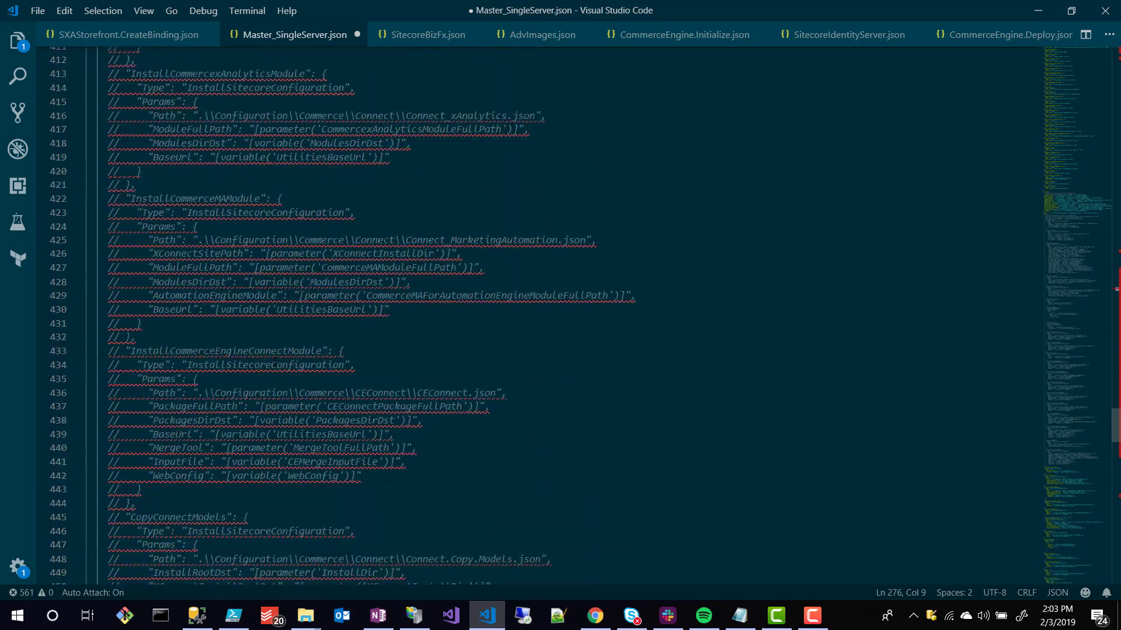